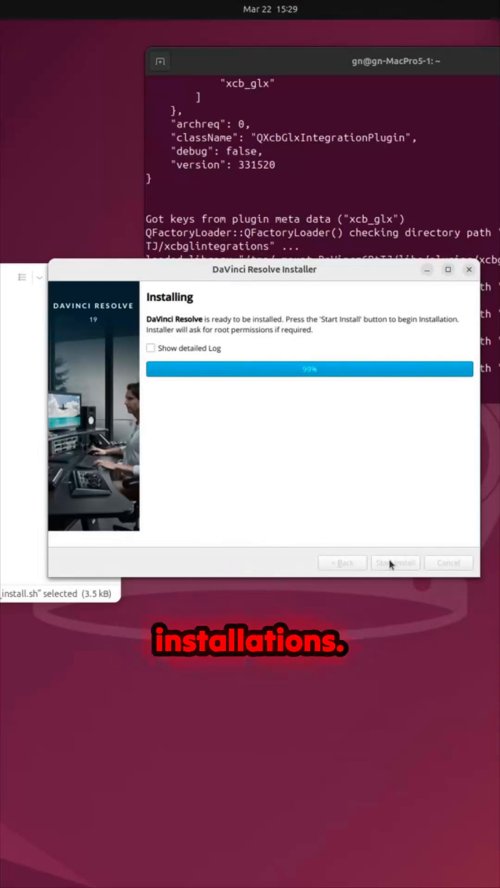
Step: Finish the DaVinci Resolve installer and set its desktop icon to Allow Launching
click(395, 563)
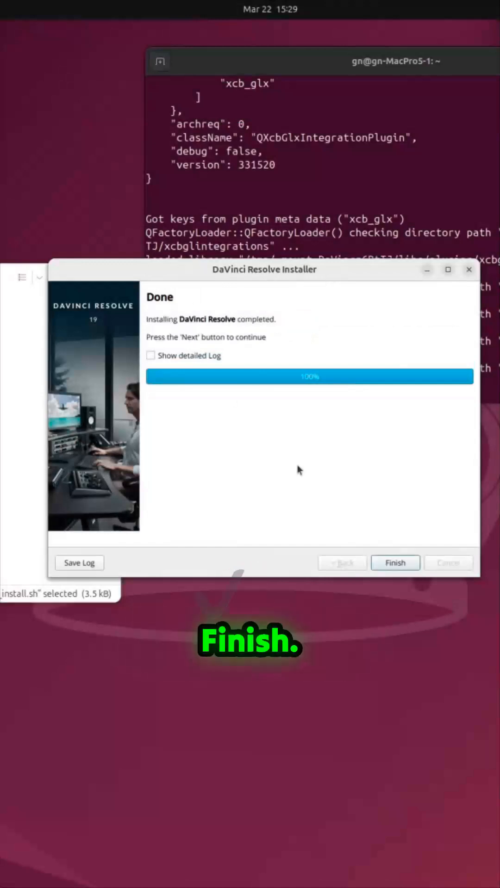
click(395, 562)
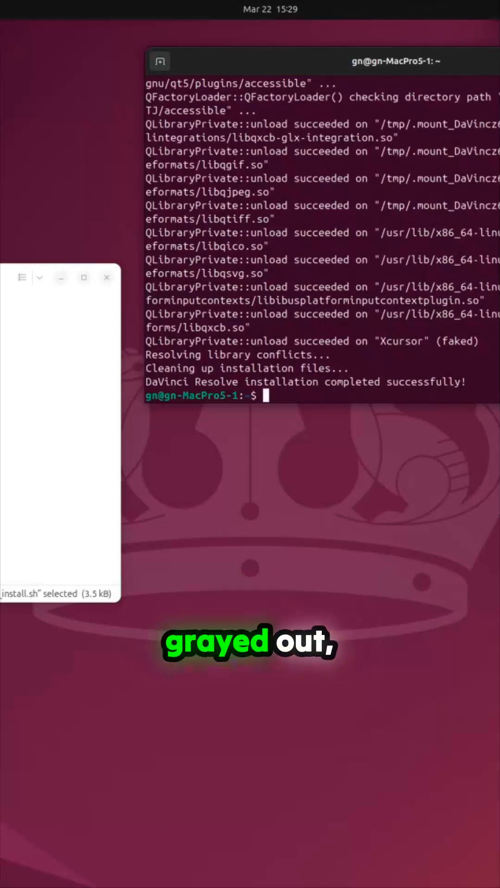
right_click(104, 407)
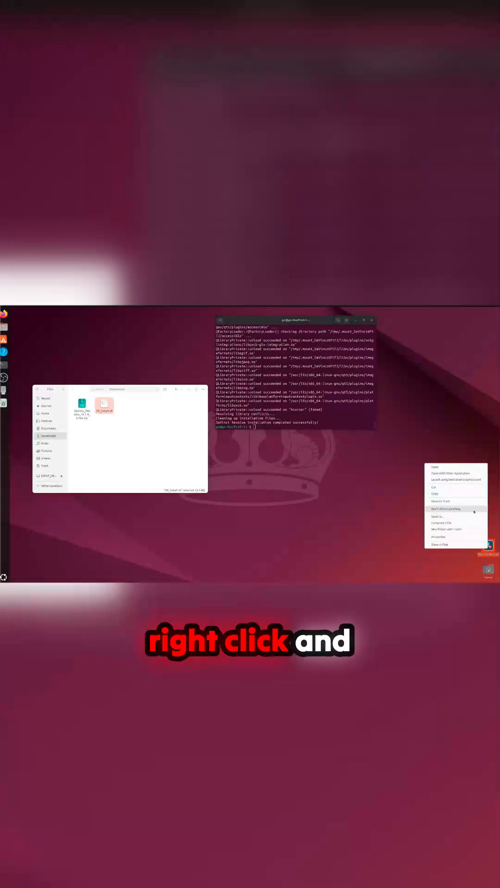
click(445, 509)
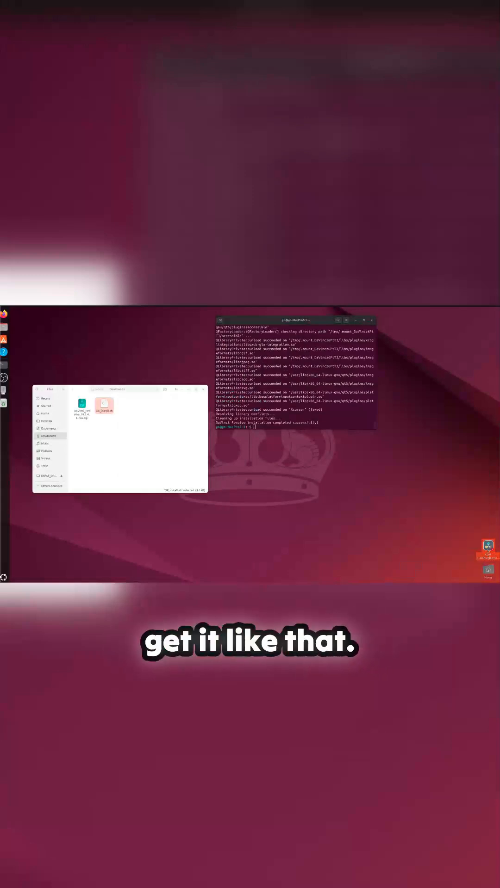